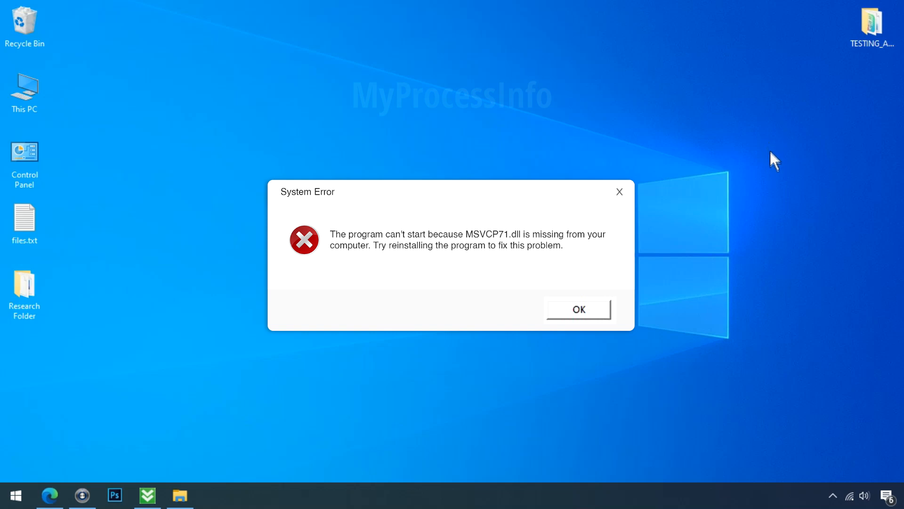
mouse_move(632, 394)
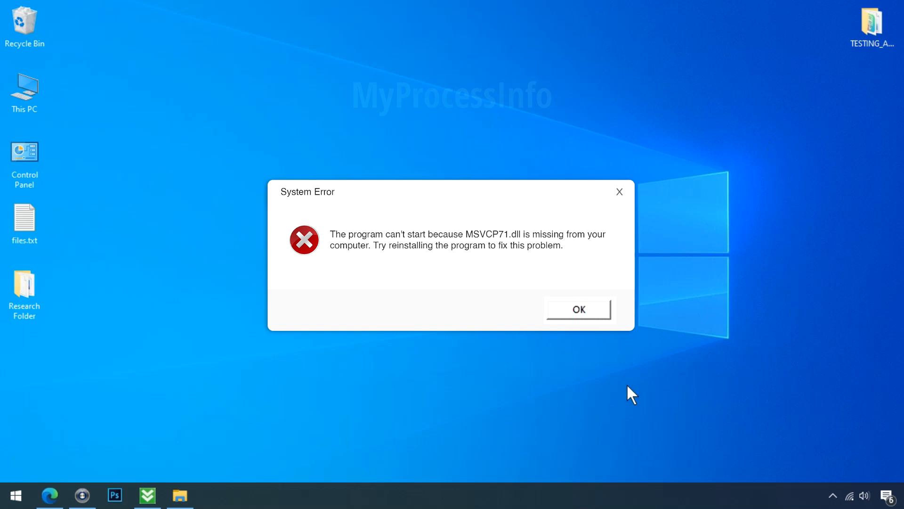
mouse_move(626, 387)
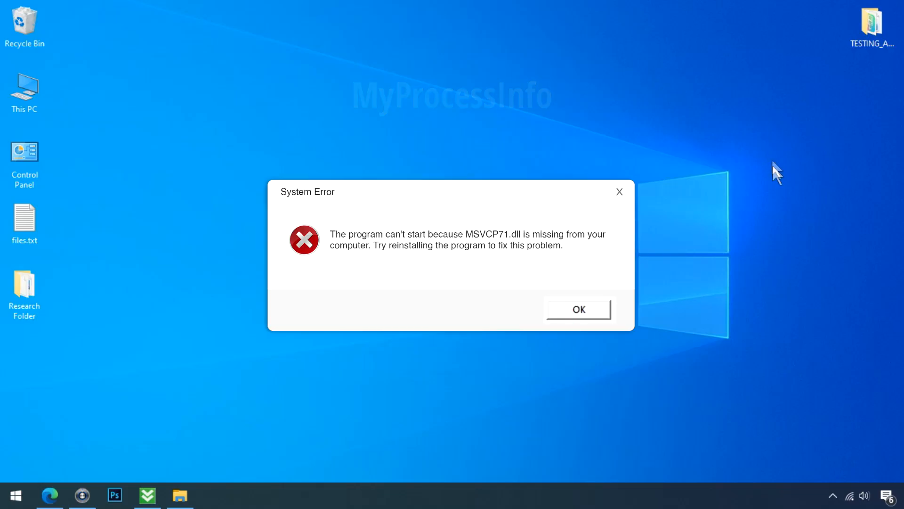
mouse_move(631, 393)
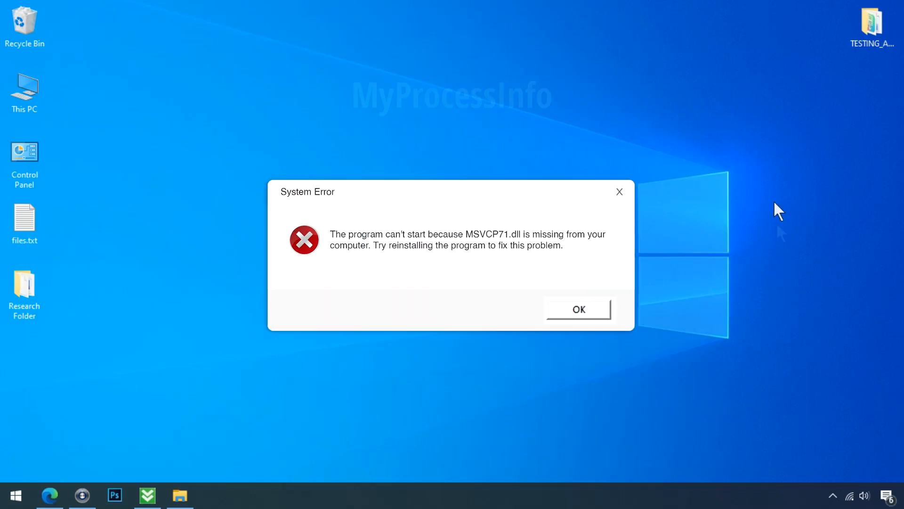
mouse_move(771, 150)
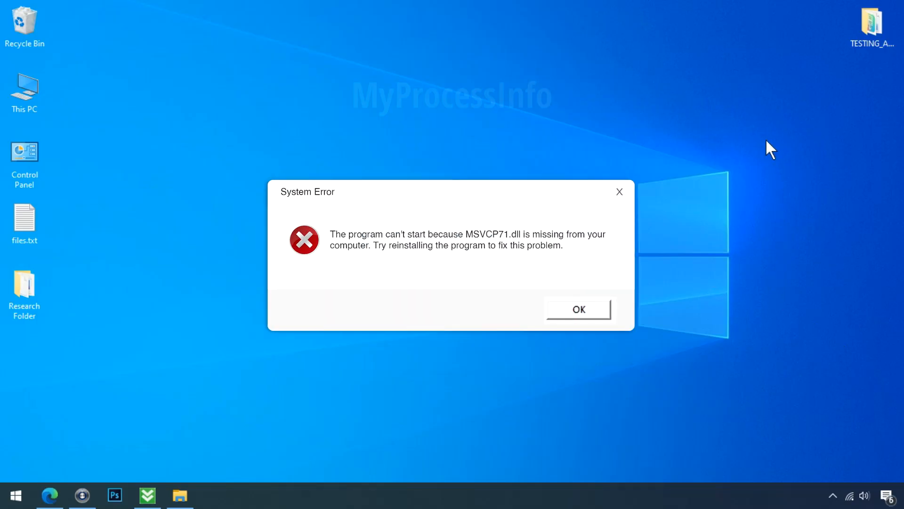
Dismiss the MSVCP71.dll missing System Error with OK
left_click(578, 309)
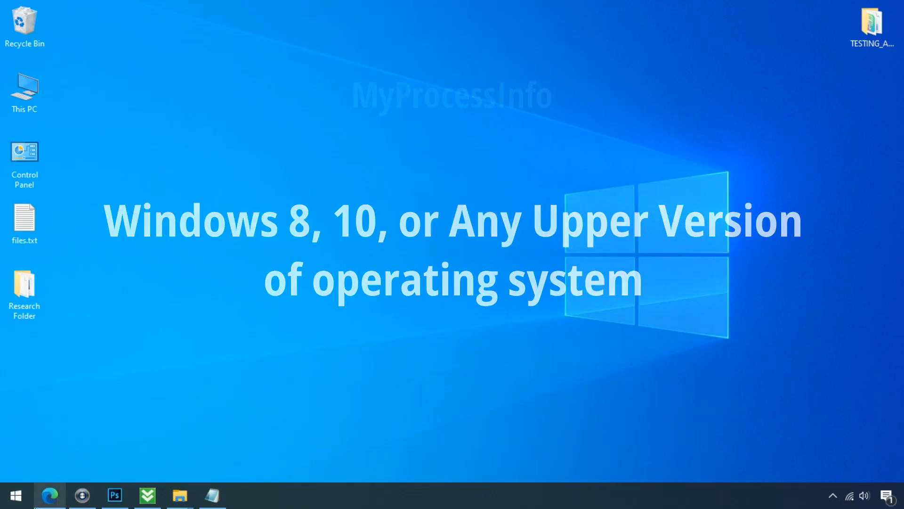
Check the ESD-USB (D:) drive, then launch Command Prompt as administrator from Start search for cmd
left_click(180, 495)
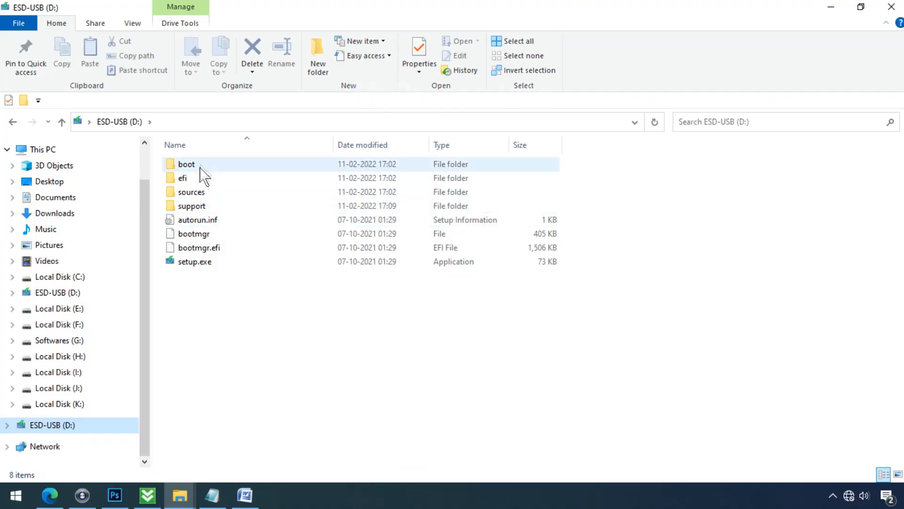
left_click(194, 261)
type("c")
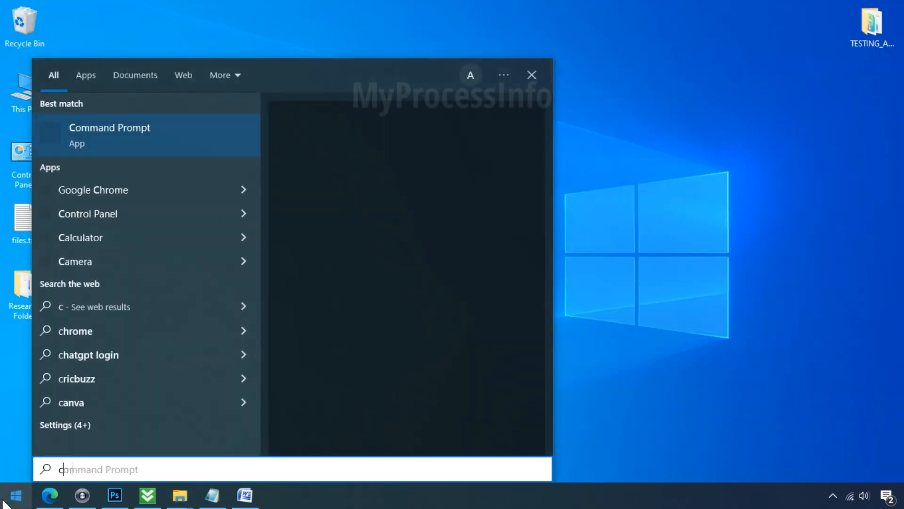
type("md")
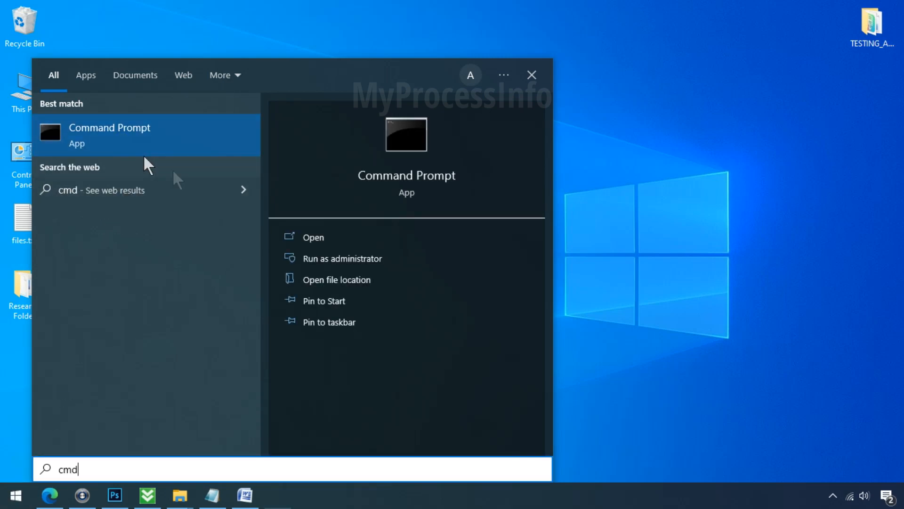
left_click(341, 257)
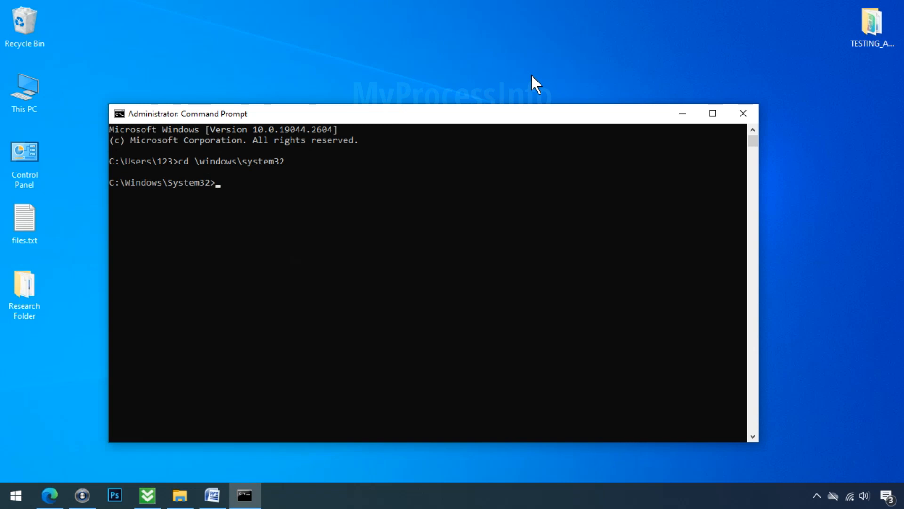
Enter DISM.exe /Online /Cleanup-image /Restorehealth at the System32 prompt and recheck the D: drive listing
type("DISM.exe")
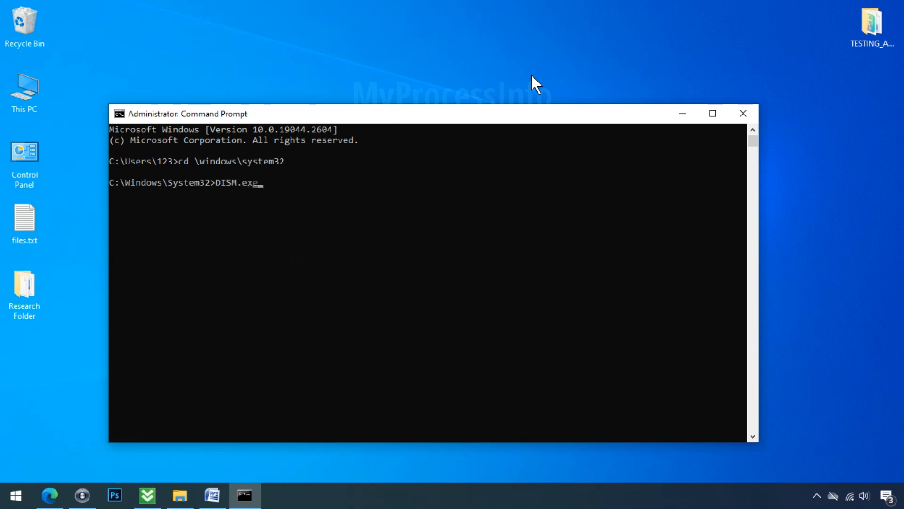
type("/Online /")
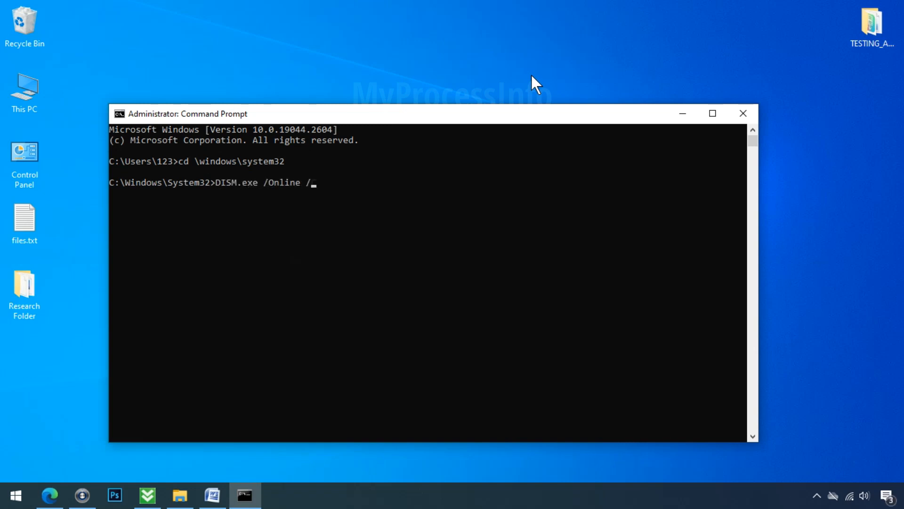
type("Cleanup-image /")
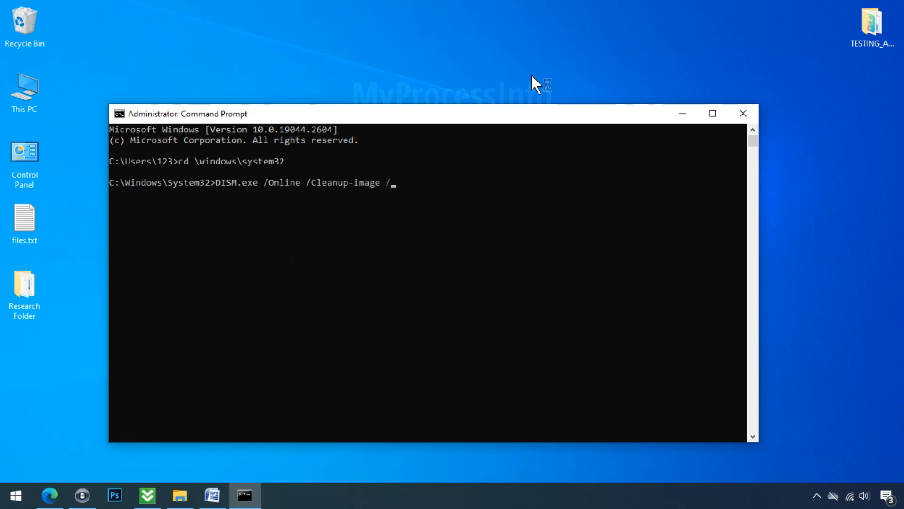
type("Restorehealth")
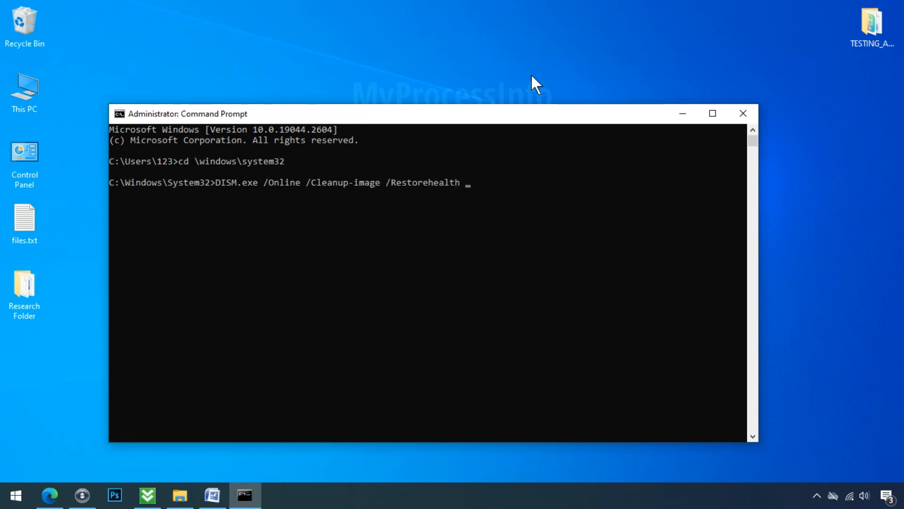
left_click(179, 495)
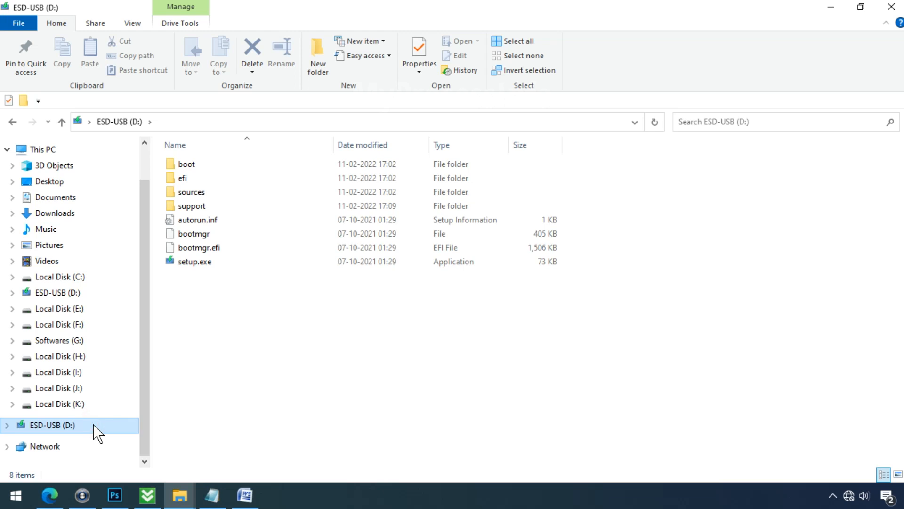
mouse_move(229, 337)
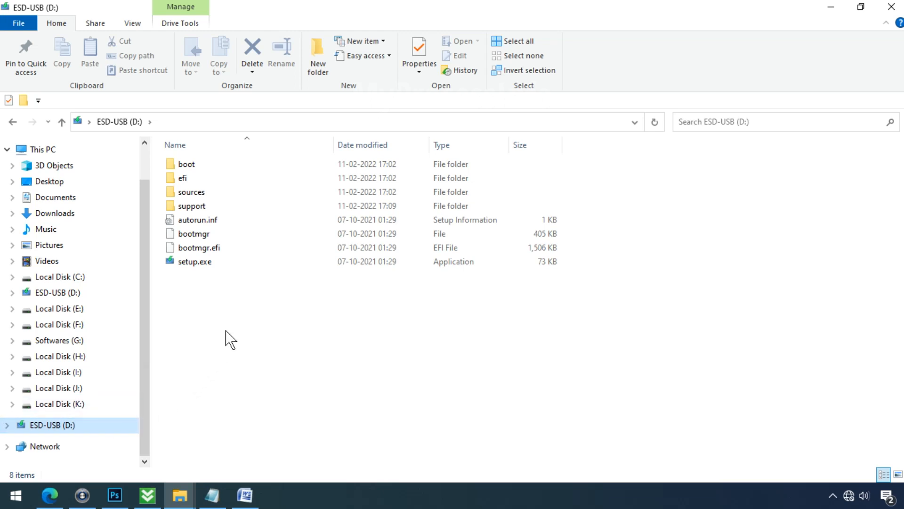
mouse_move(277, 324)
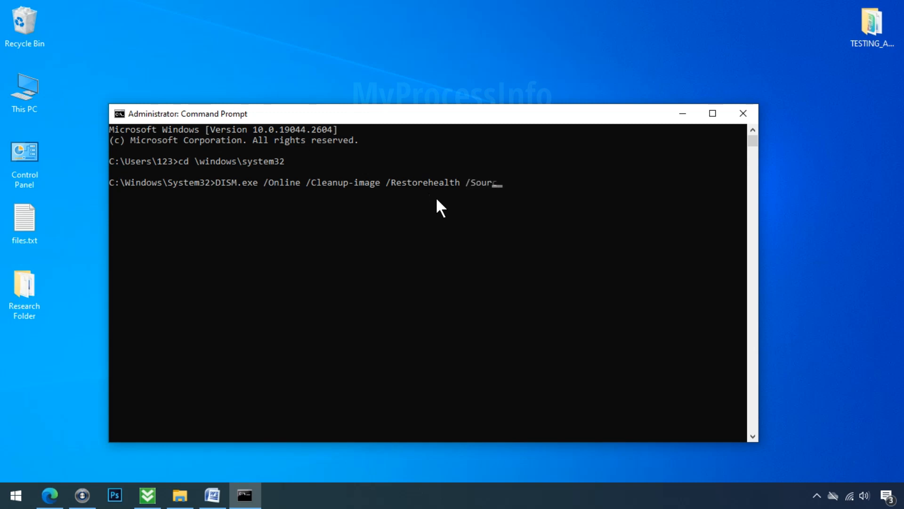
Run the DISM repair with /Source:D:\Source\Install.win:1 /LimitAccess appended
type("e:D:\\S")
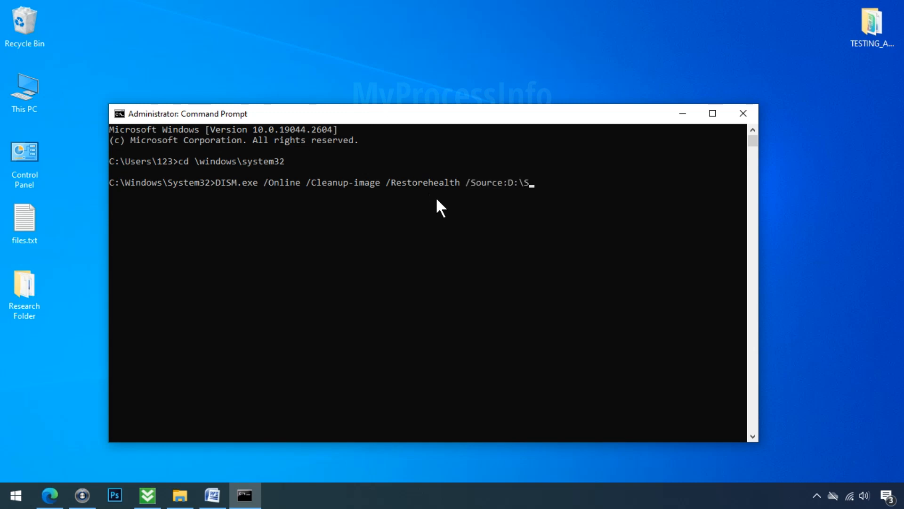
type("ource\\Insta")
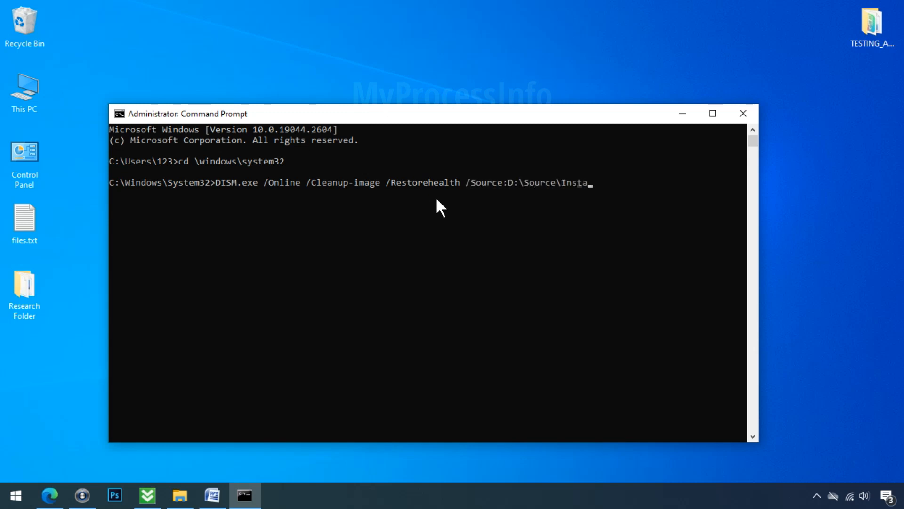
type("ll.win:1 /")
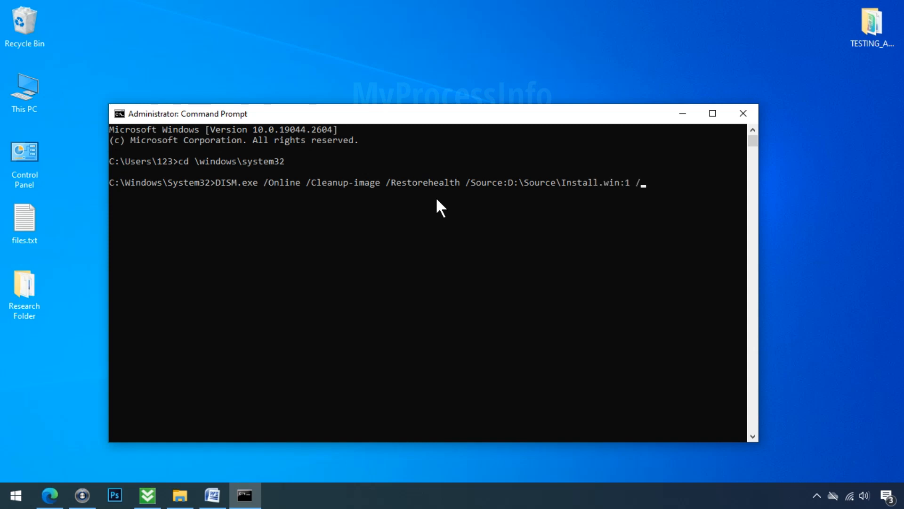
type("LimitAccess")
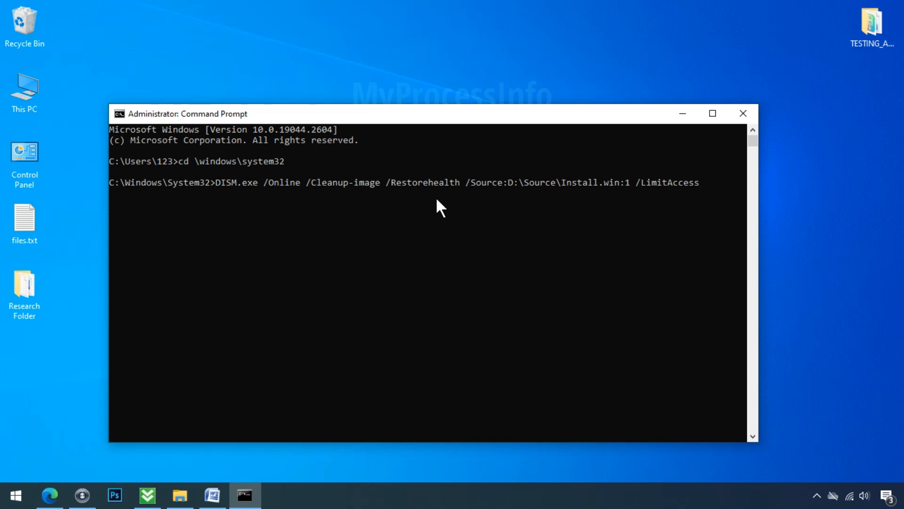
key("Enter")
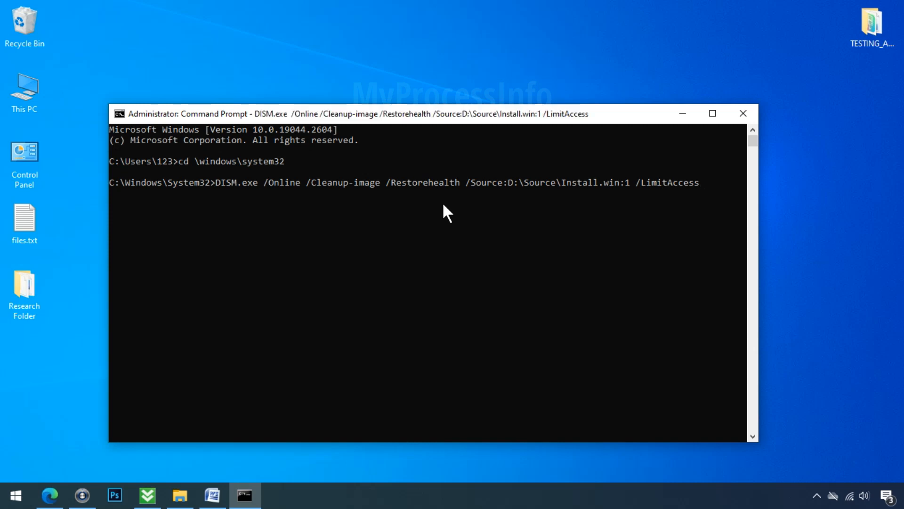
key("enter")
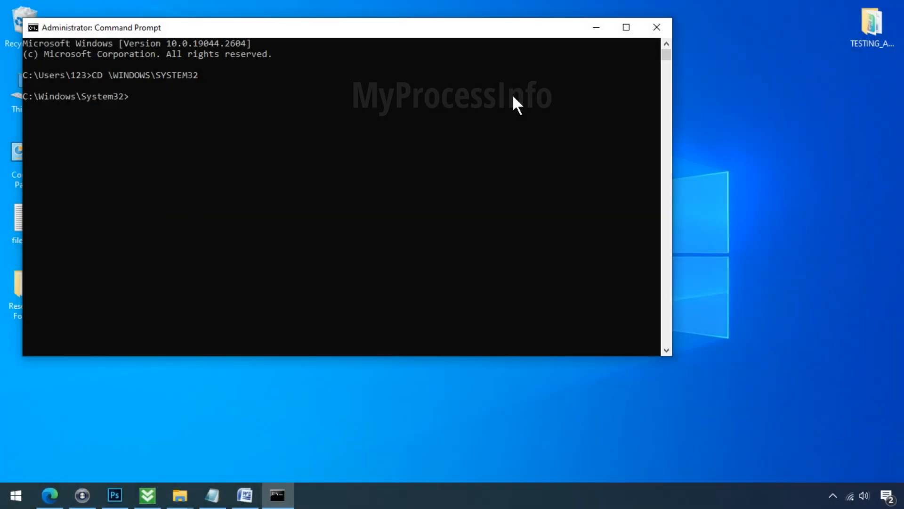
Start the system file check with SFC /SCANNOW
type("SFC /")
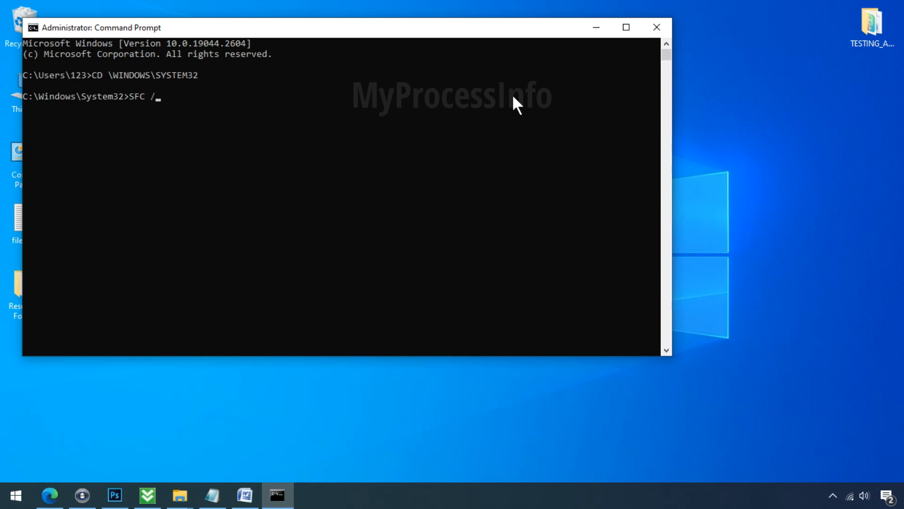
type("SCANNOW")
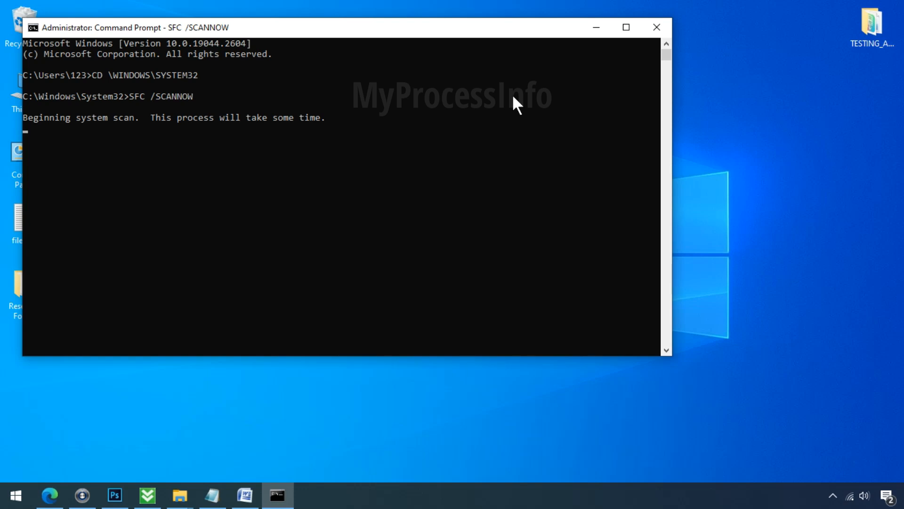
mouse_move(538, 160)
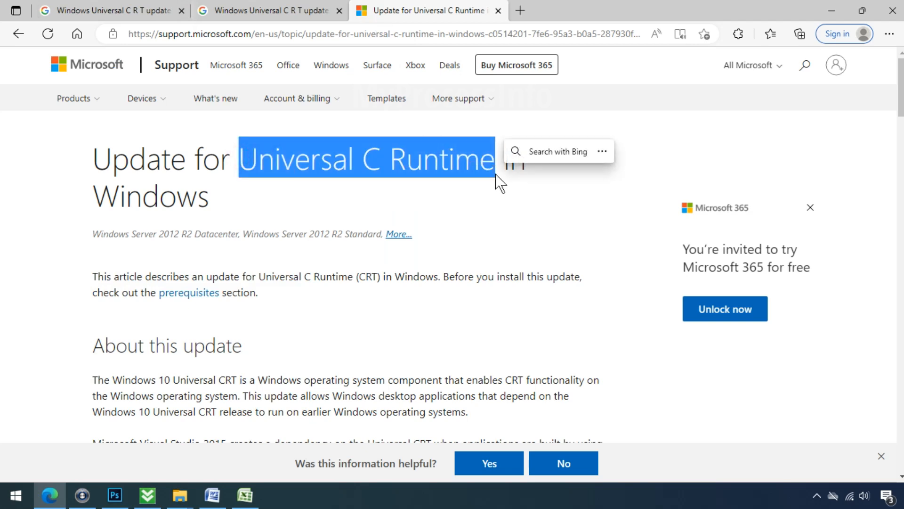
Scroll through the Universal C Runtime update article down to its download package table
left_click(609, 215)
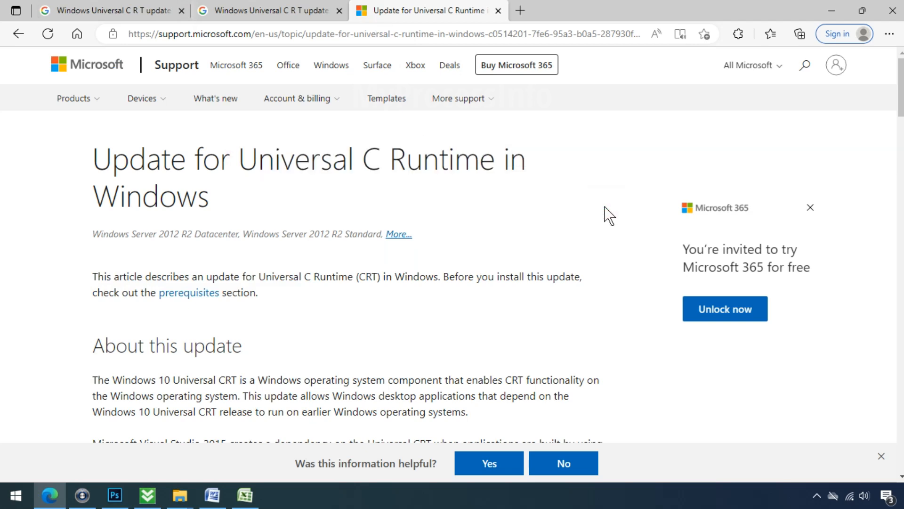
scroll("down", 3)
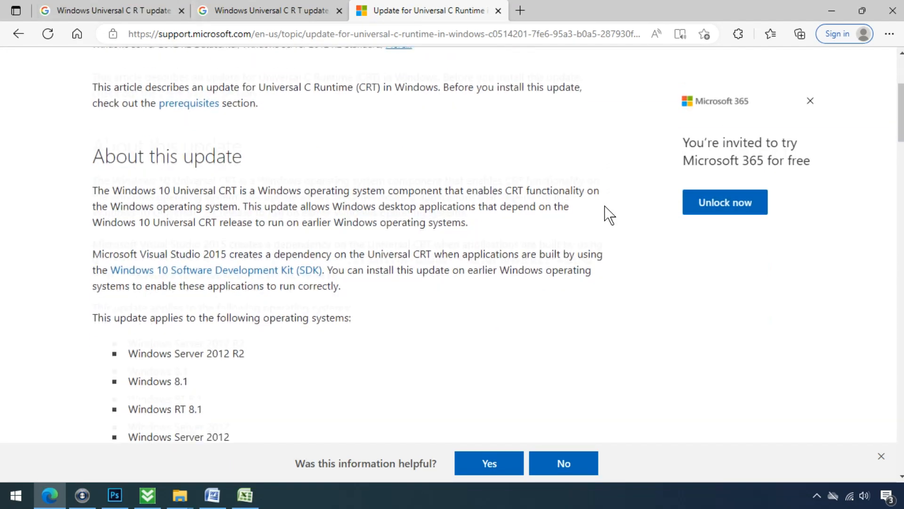
scroll("down", 3)
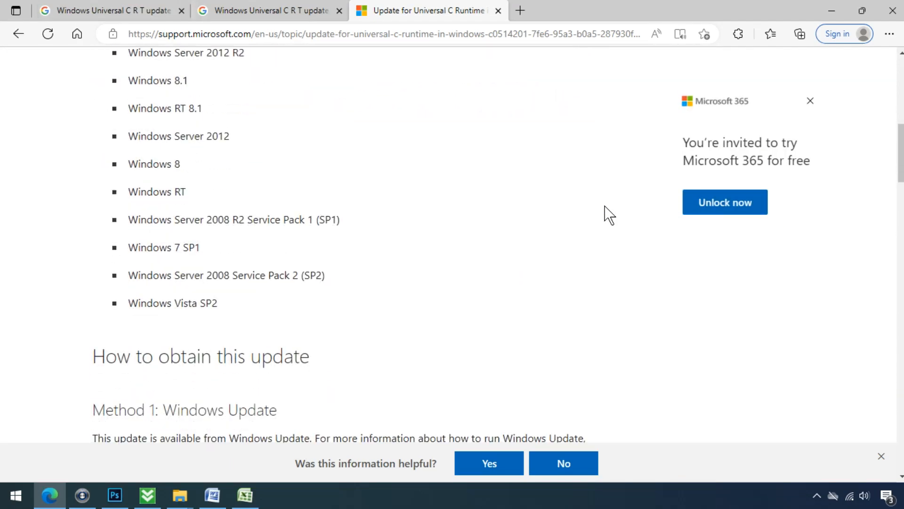
scroll("down", 3)
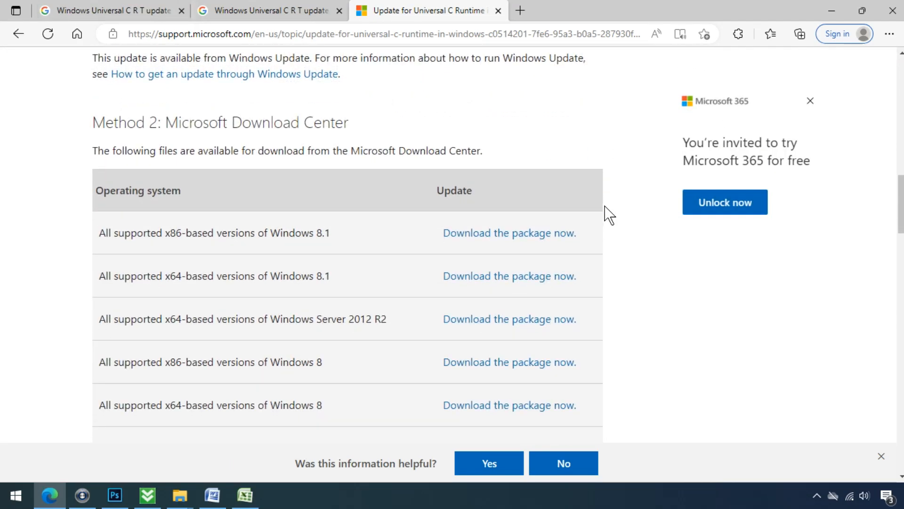
scroll("down", 3)
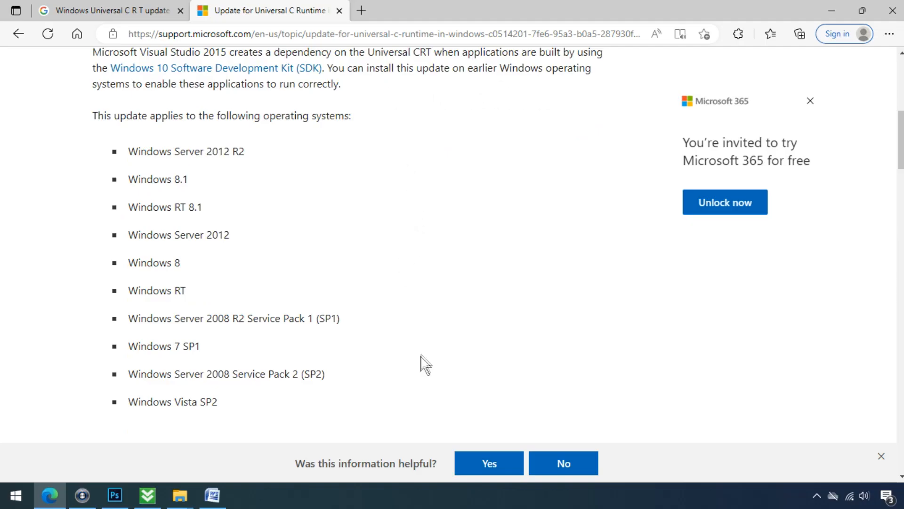
scroll("down", 3)
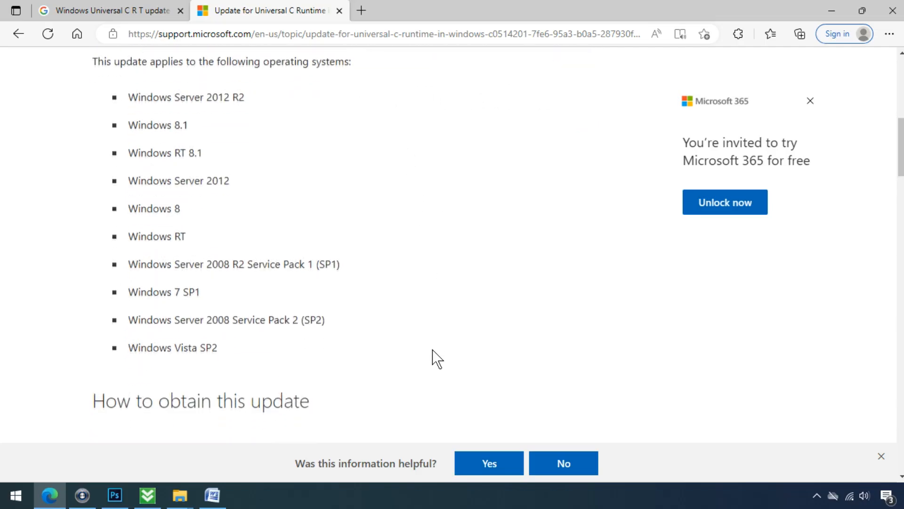
scroll("down", 3)
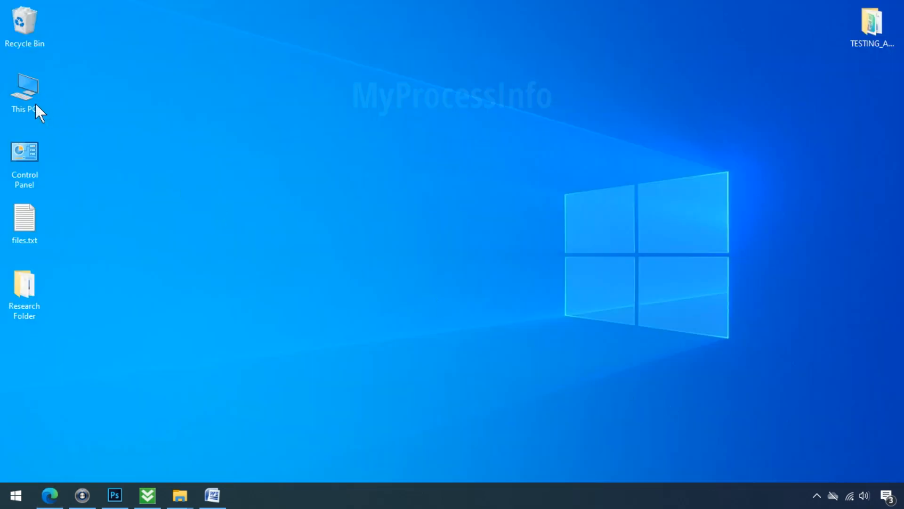
Bring up This PC's Properties to confirm the 64-bit, x64-based system type
right_click(24, 87)
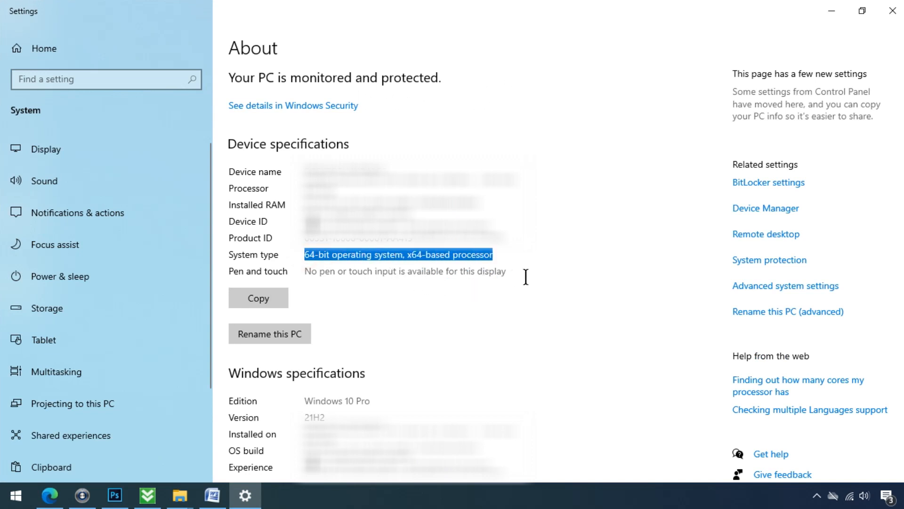
From the article's 'Download the package now' link, expand Details and start the Windows 10 Universal C Runtime download
left_click(48, 495)
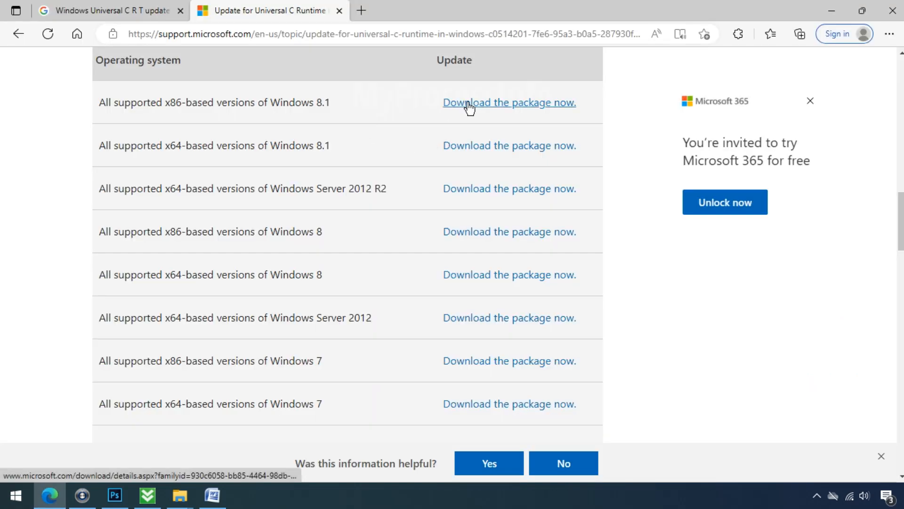
left_click(508, 102)
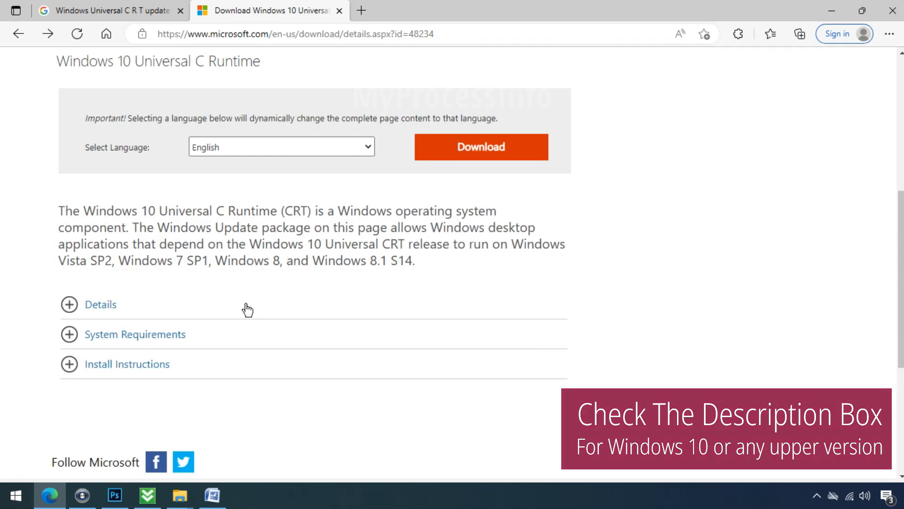
left_click(101, 304)
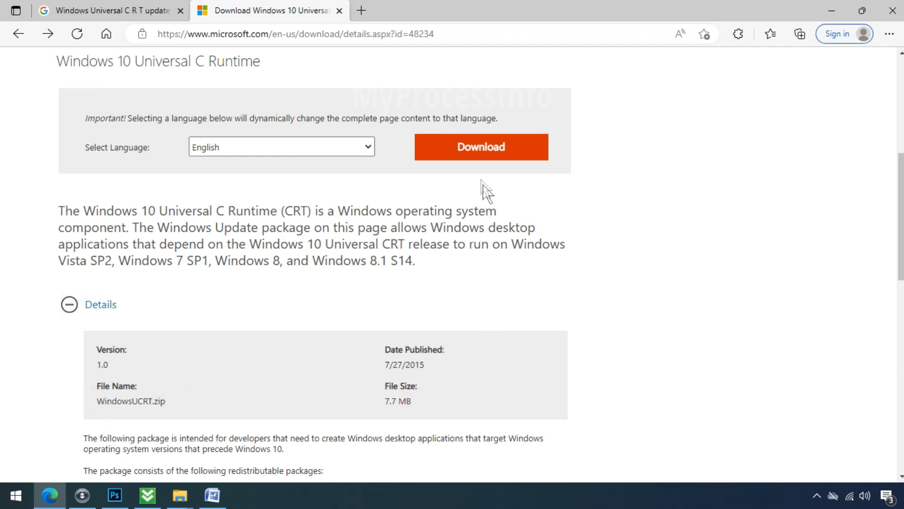
left_click(480, 147)
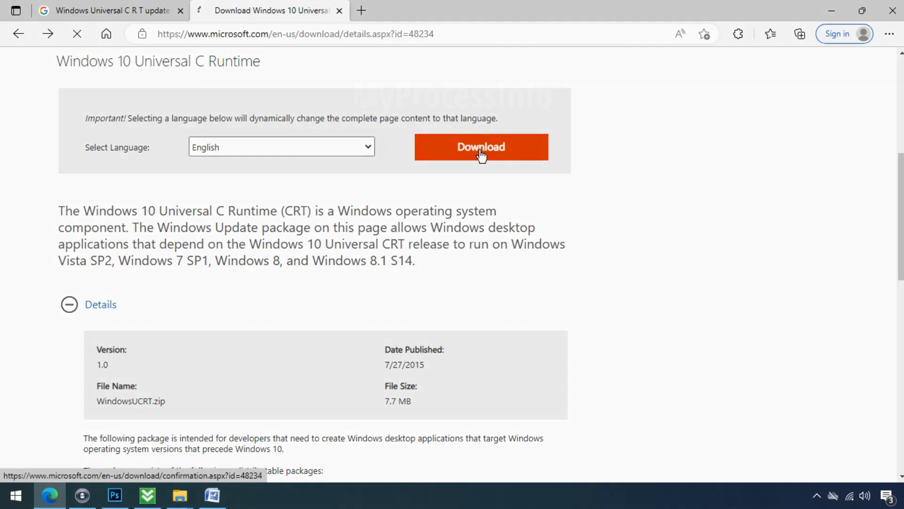